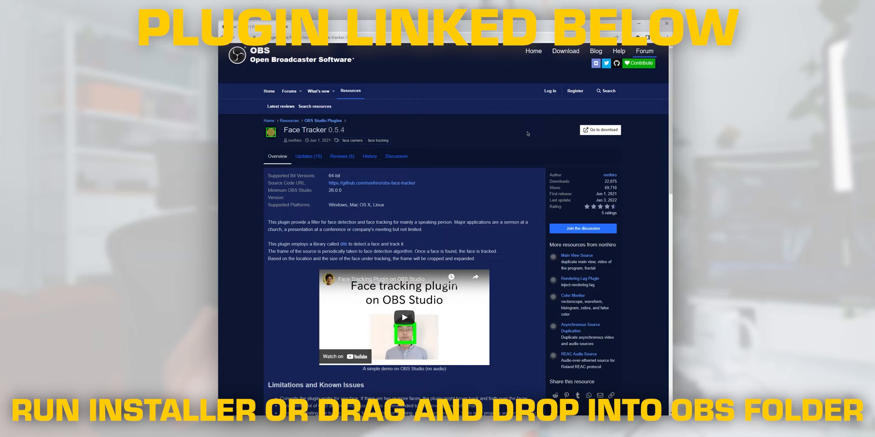
Go to the Face Tracker 0.5.4 download from its OBS forums resource page.
click(600, 130)
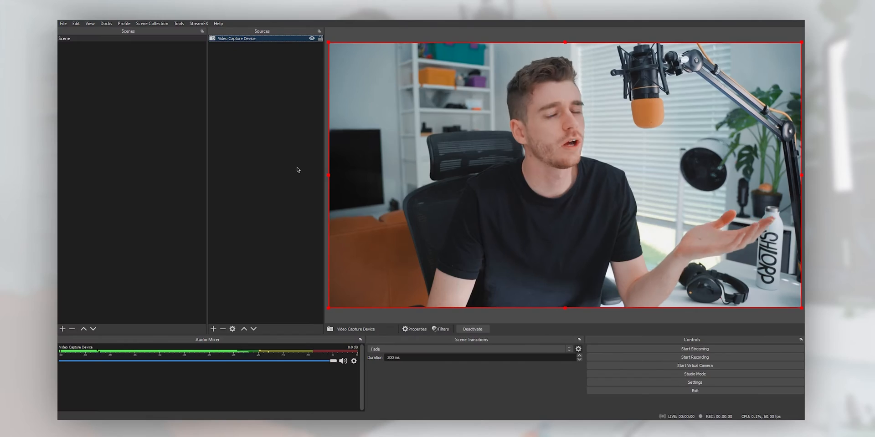
Add a Face Tracker effect filter named 'Face Tracker' to the Video Capture Device.
right_click(236, 38)
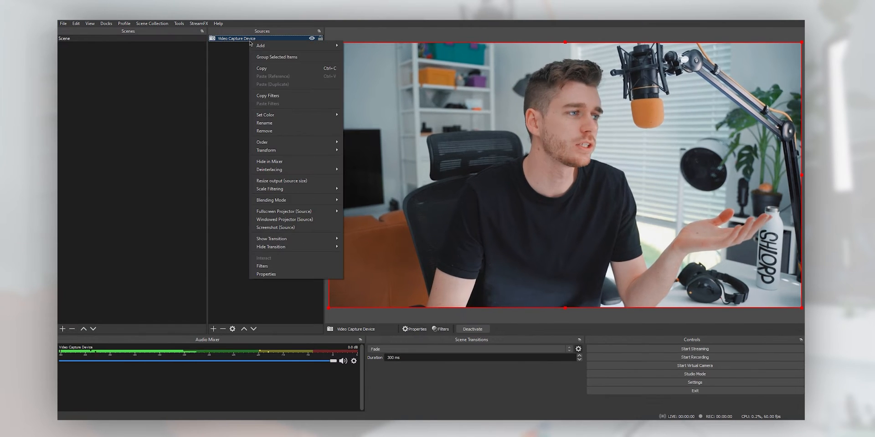
click(262, 267)
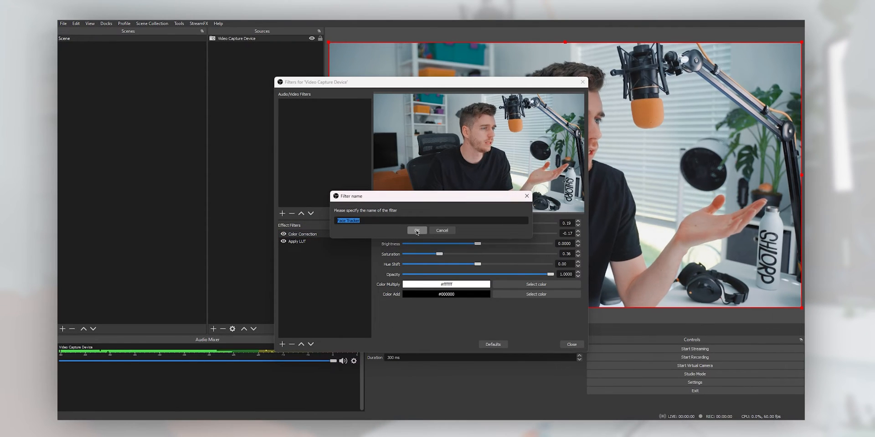
click(417, 230)
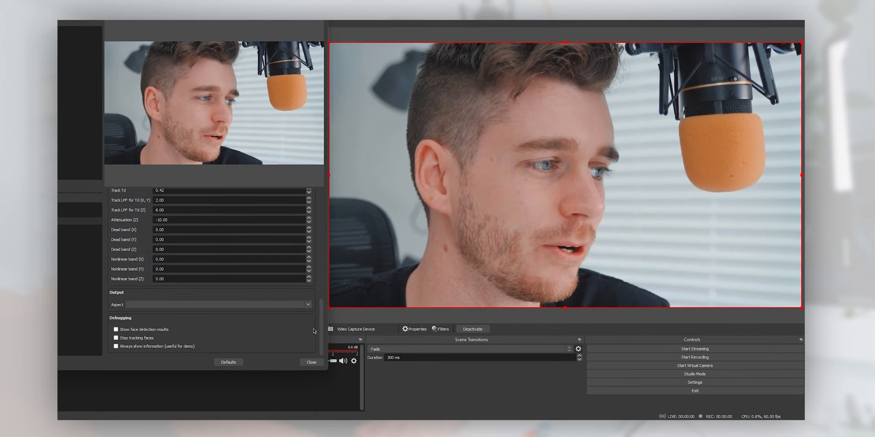
Enable Show face detection results so detection boxes appear on the preview, then reach the detection options.
click(310, 362)
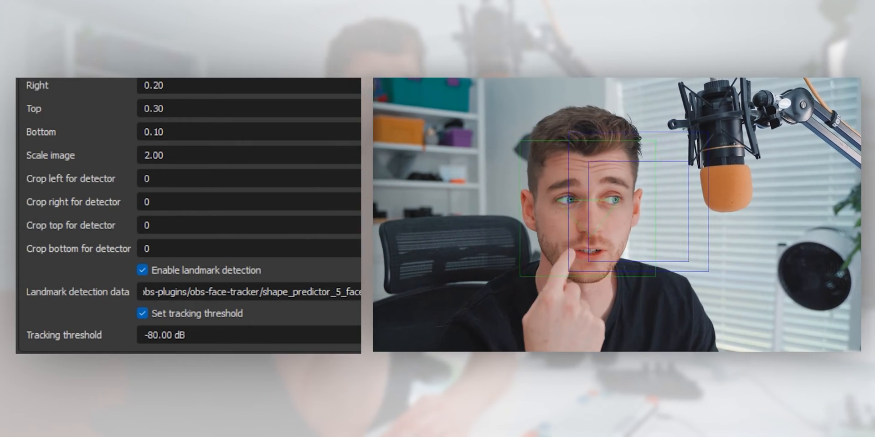
scroll(down, 3)
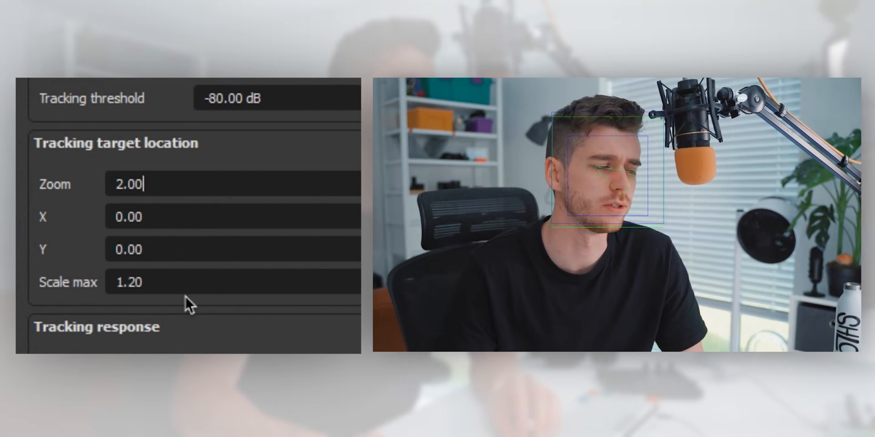
Set Tracking target Zoom to 2.00, keeping X and Y at 0.00 and Scale max 1.20.
double_click(129, 282)
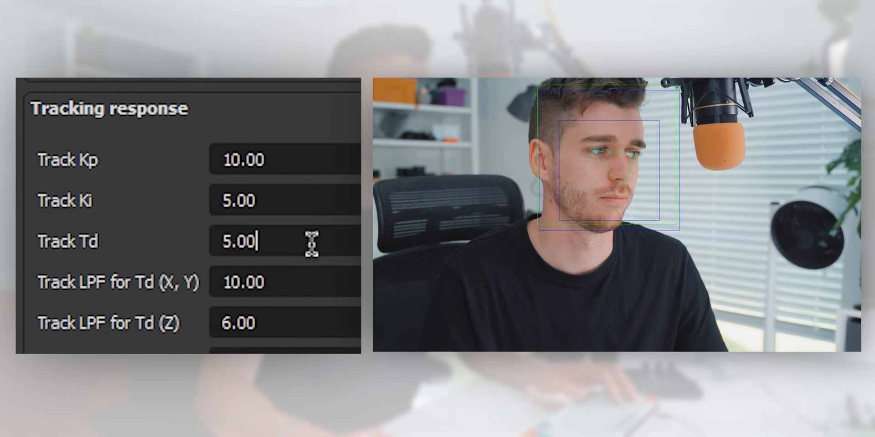
mouse_move(298, 281)
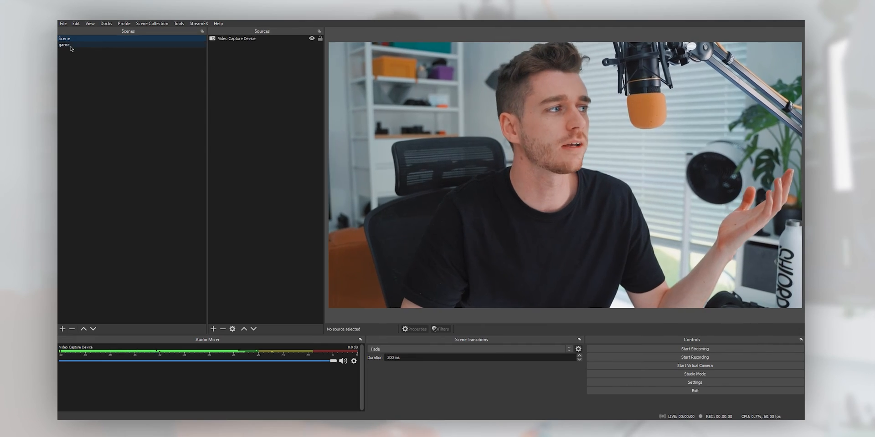
In the game scene, add a Source Mirror that copies the Video Capture Device.
click(64, 45)
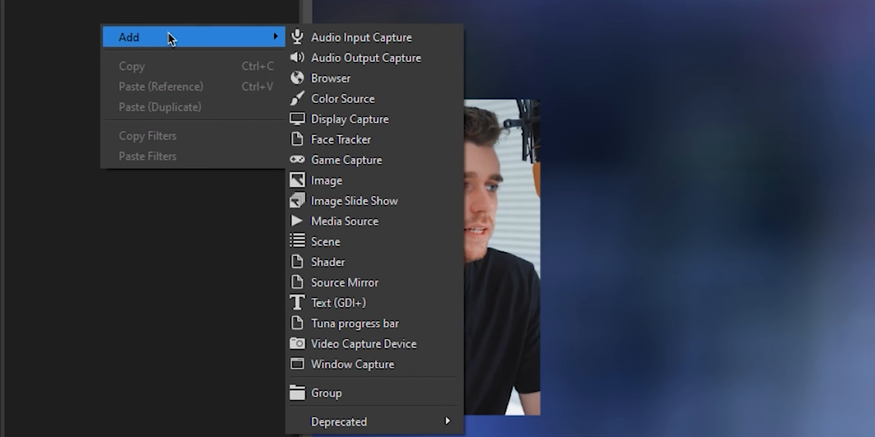
click(345, 283)
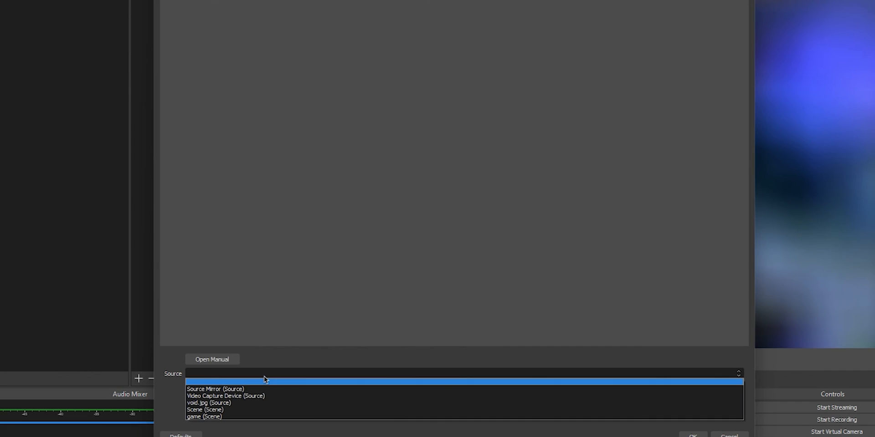
click(226, 396)
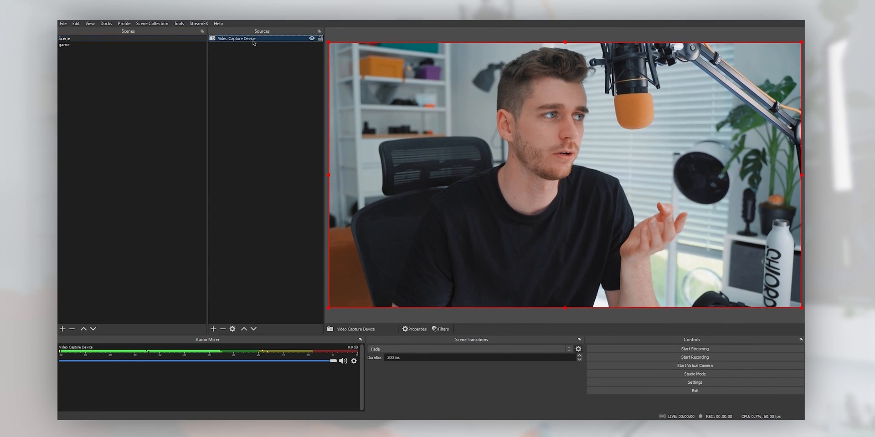
Delete the Face Tracker filter from the Video Capture Device's filter list.
click(442, 329)
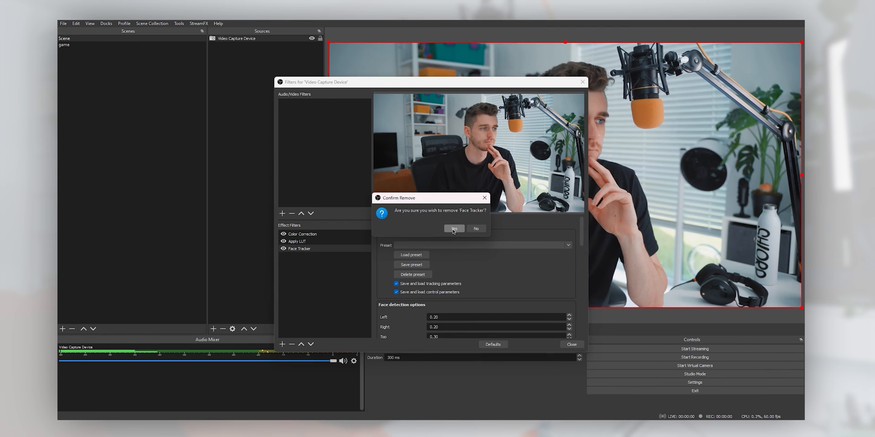
click(454, 228)
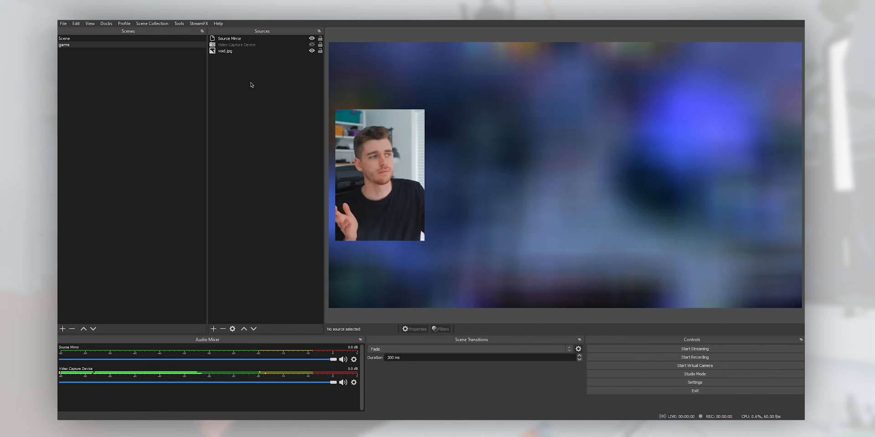
Return to the main Scene, showing the camera at full frame without tracking.
click(64, 38)
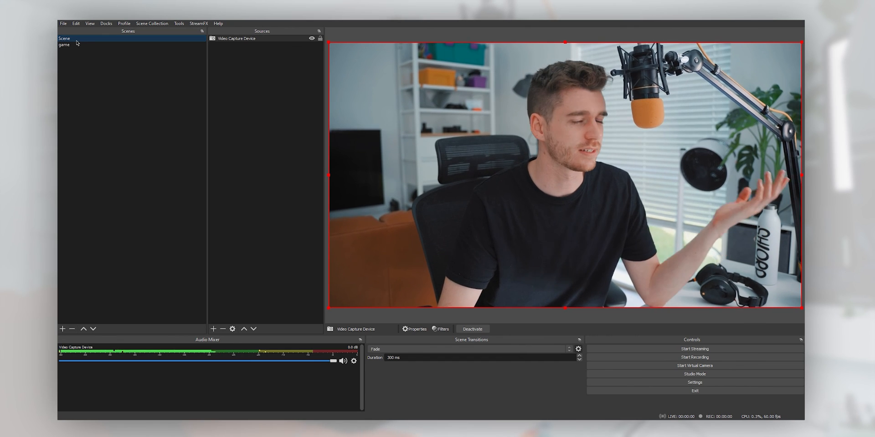